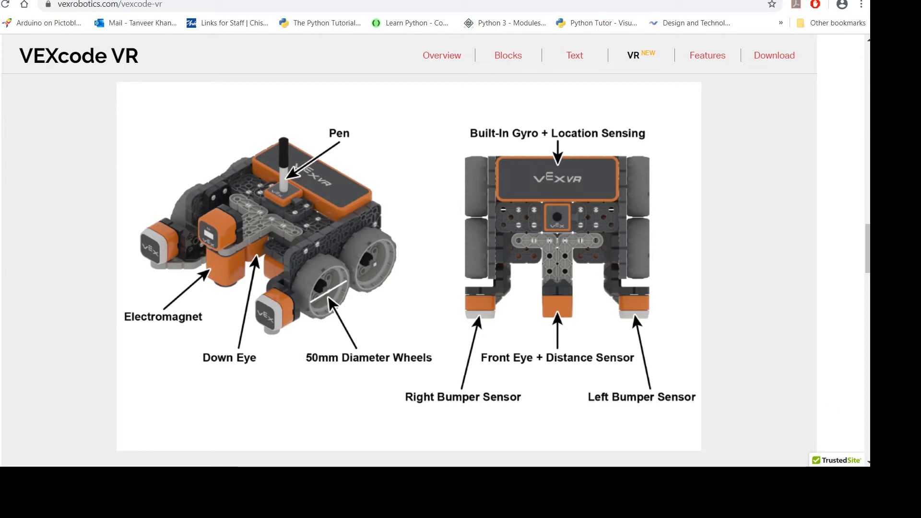
mouse_move(868, 411)
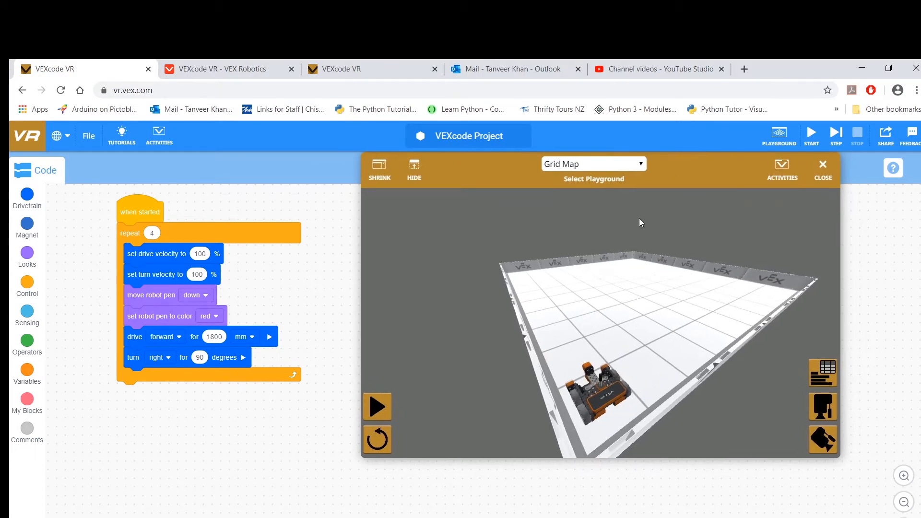
mouse_move(667, 236)
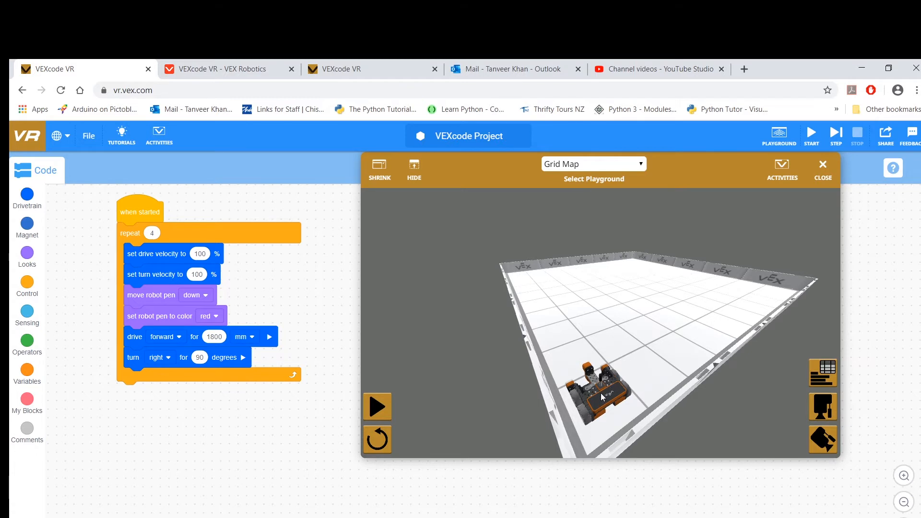
mouse_move(58, 314)
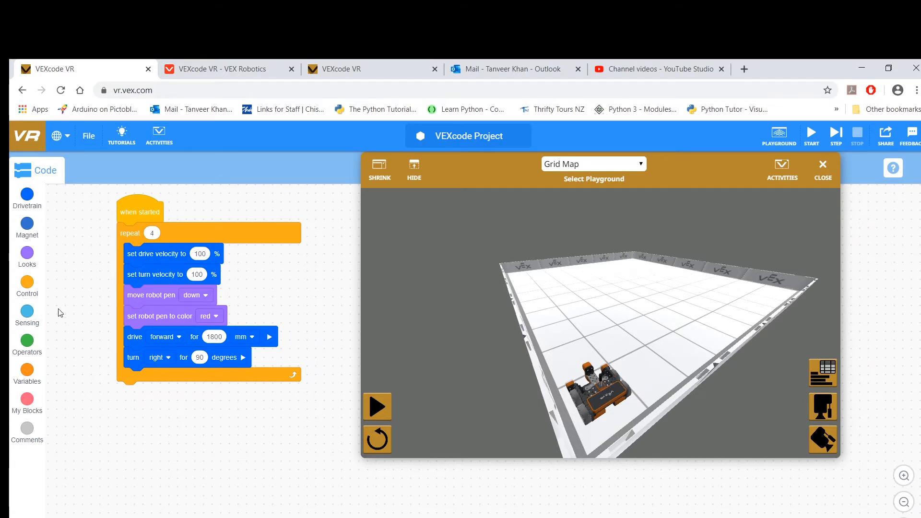
mouse_move(194, 230)
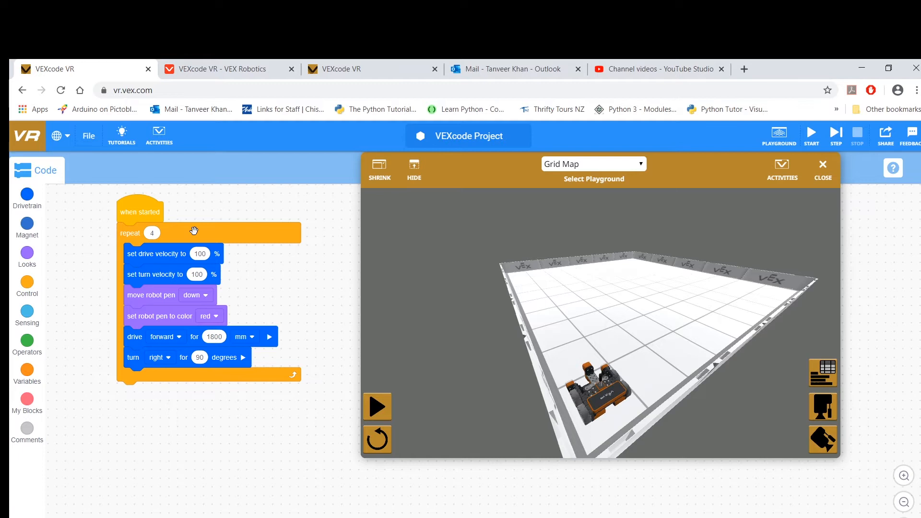
mouse_move(139, 275)
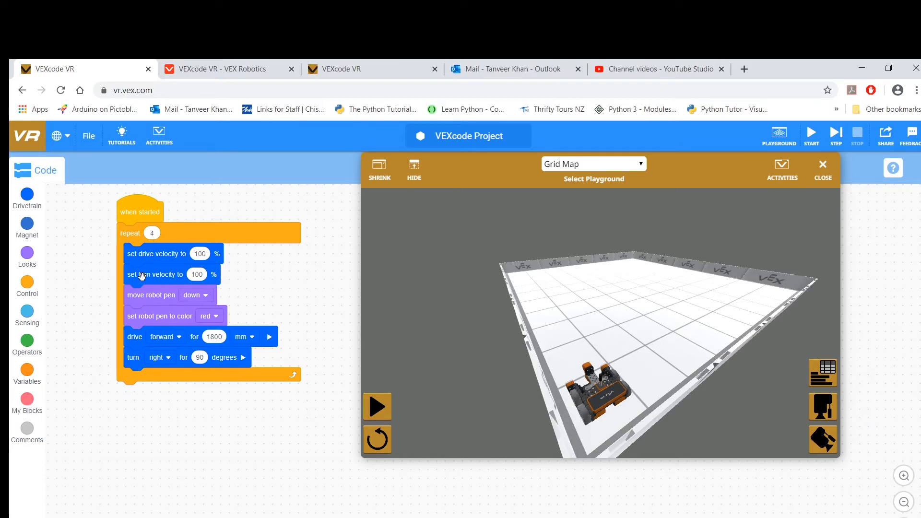
mouse_move(136, 257)
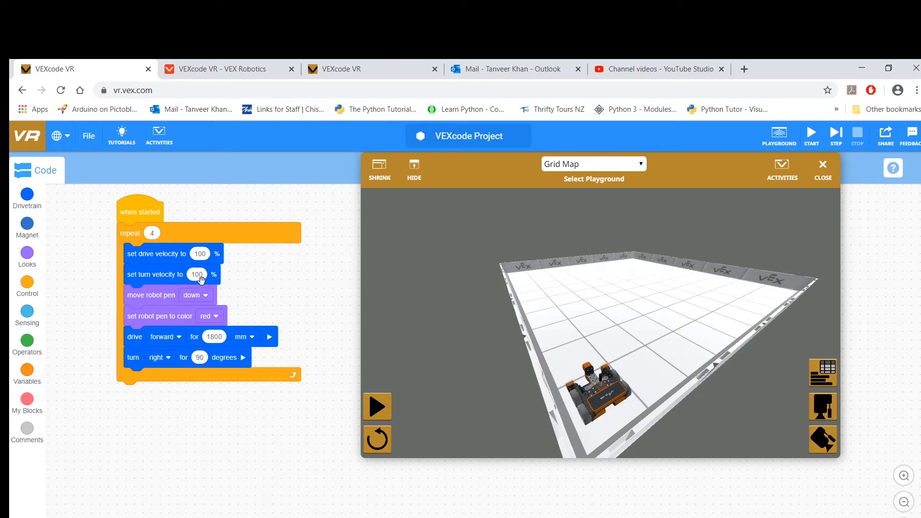
mouse_move(635, 238)
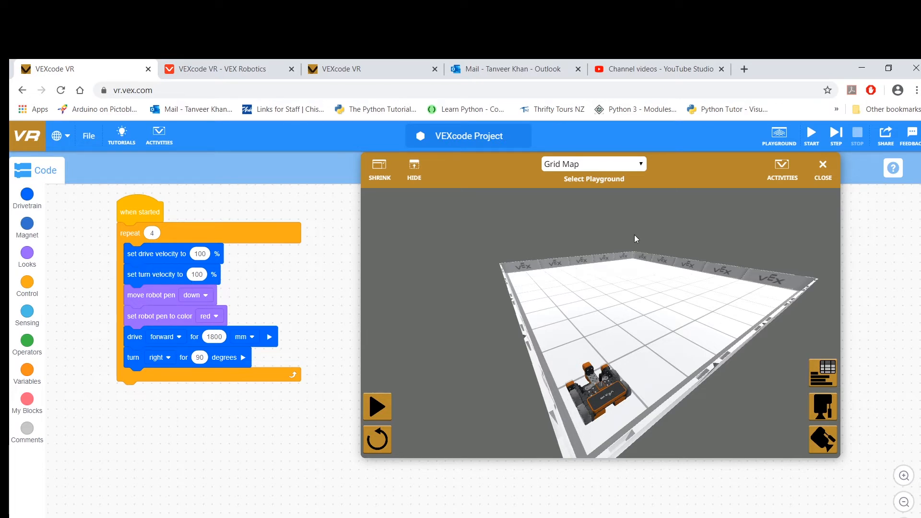
mouse_move(371, 287)
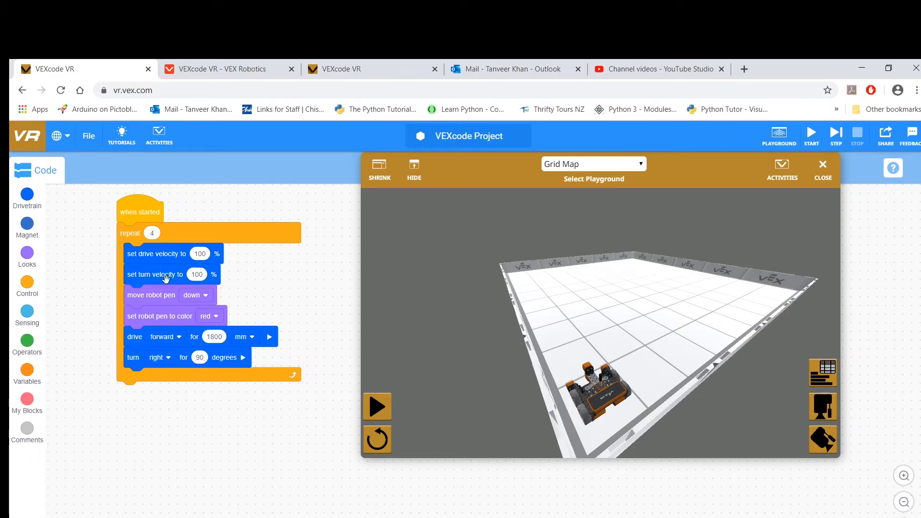
Step: Review the repeat-4 red-square program and switch the Grid Map camera to top-down
click(197, 274)
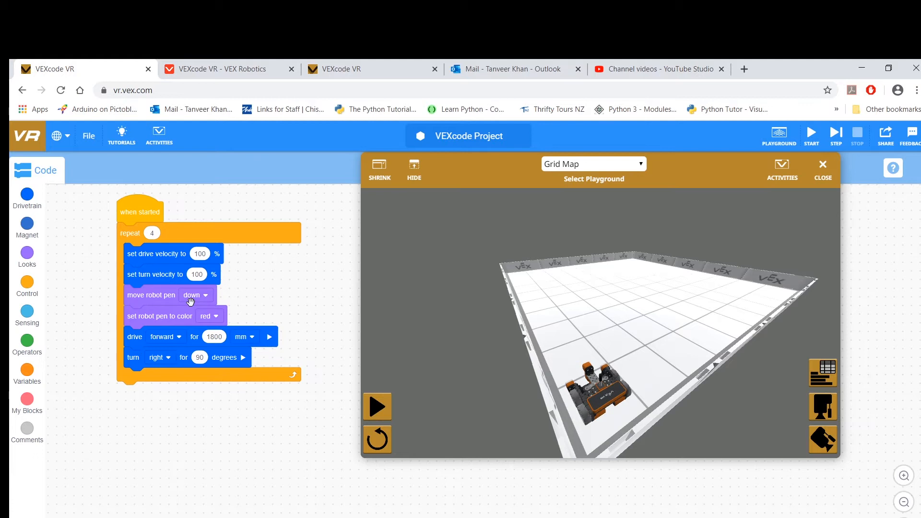
mouse_move(145, 317)
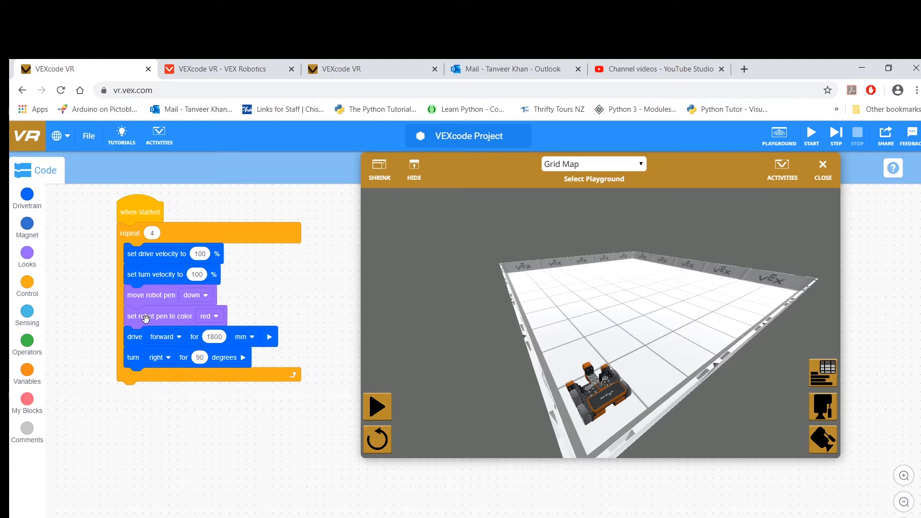
mouse_move(125, 346)
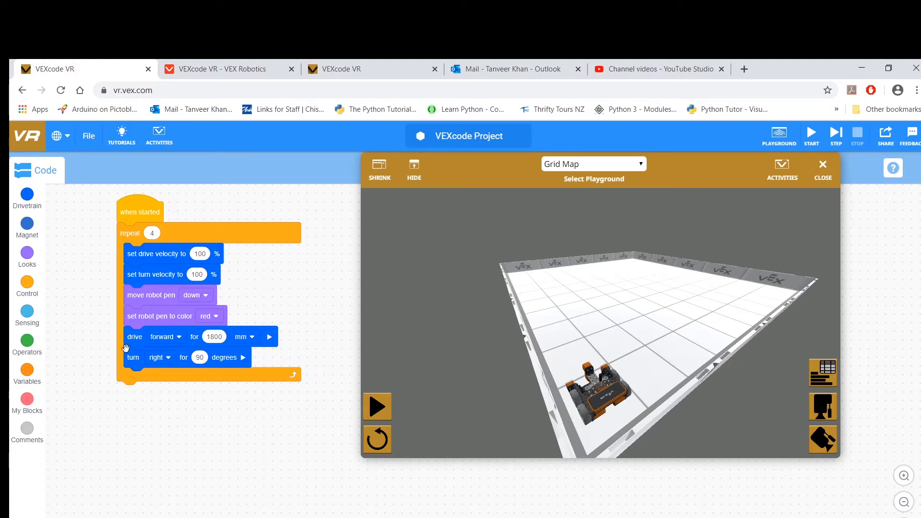
mouse_move(189, 343)
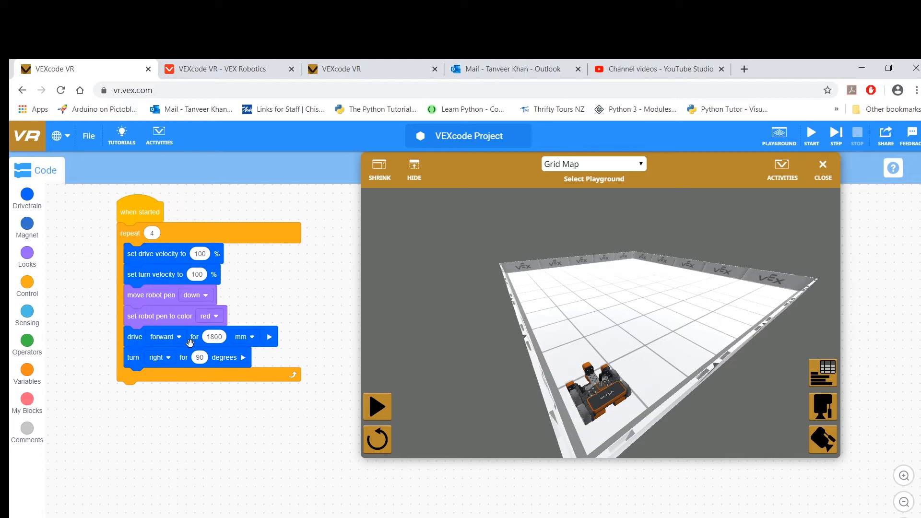
mouse_move(782, 401)
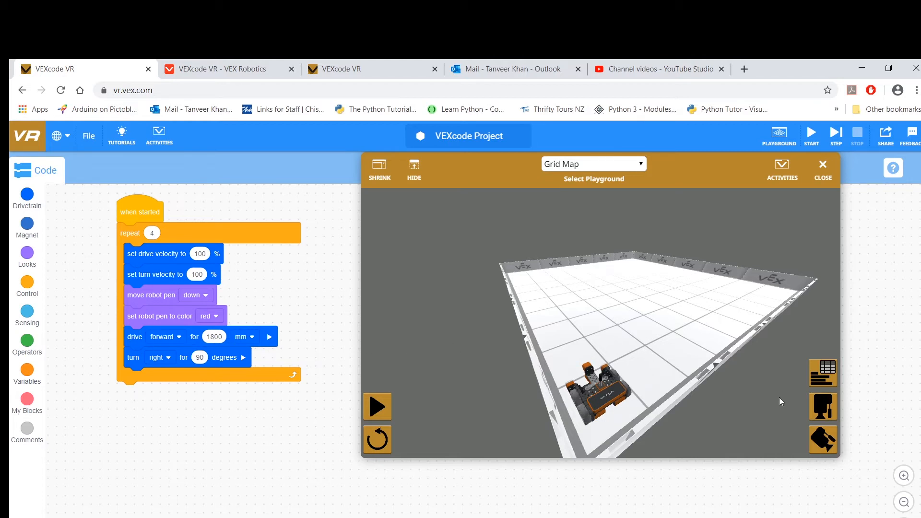
click(821, 373)
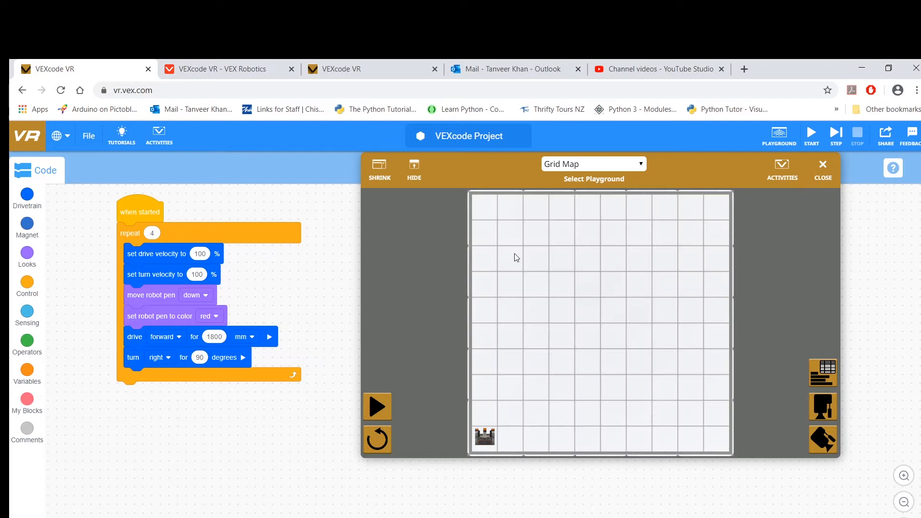
mouse_move(483, 218)
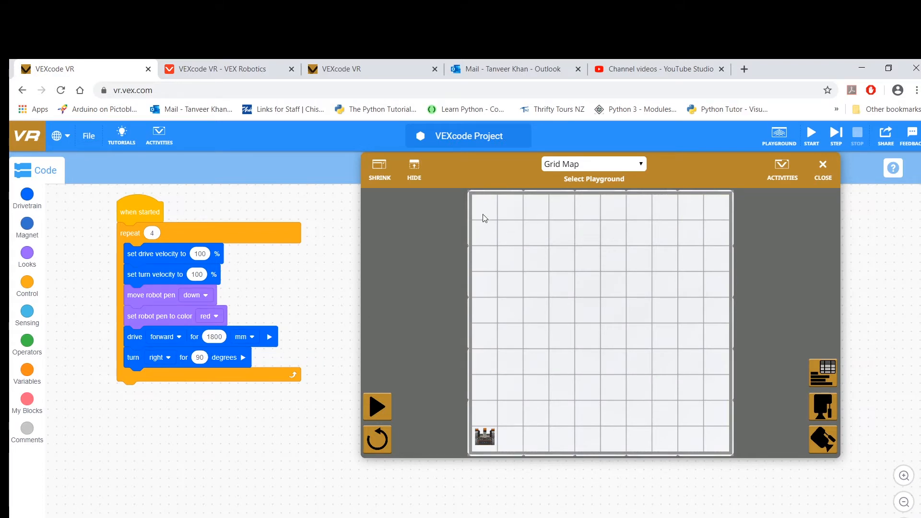
mouse_move(498, 204)
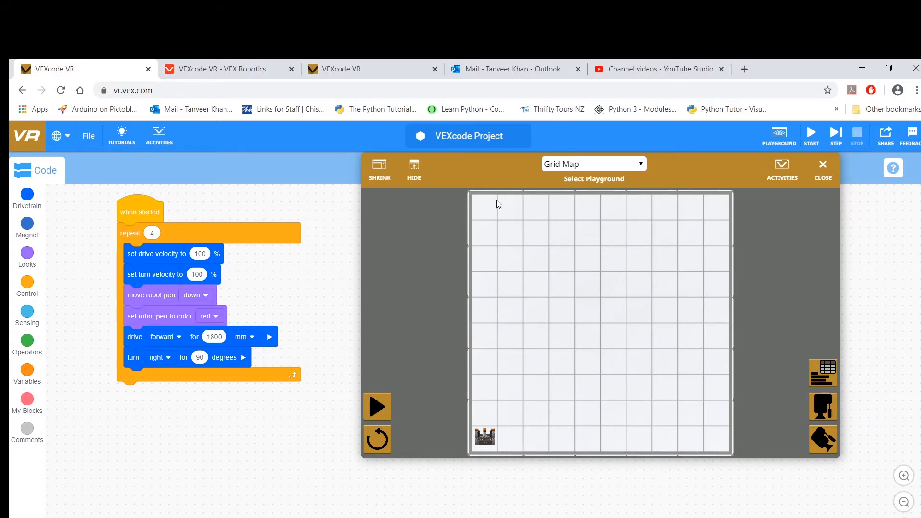
mouse_move(474, 211)
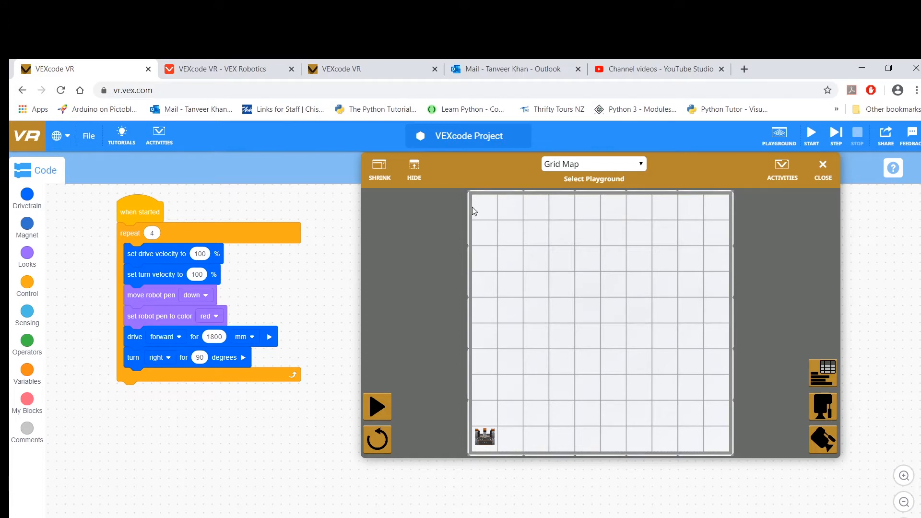
mouse_move(709, 445)
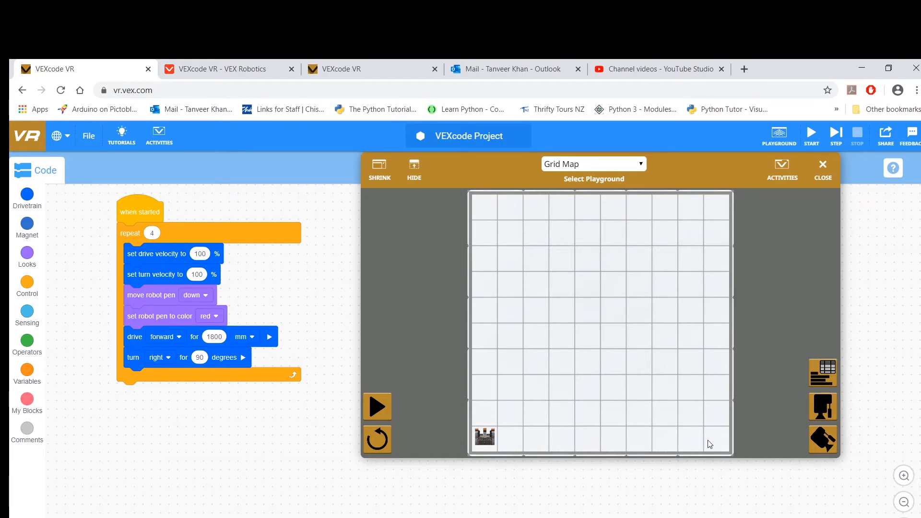
mouse_move(842, 448)
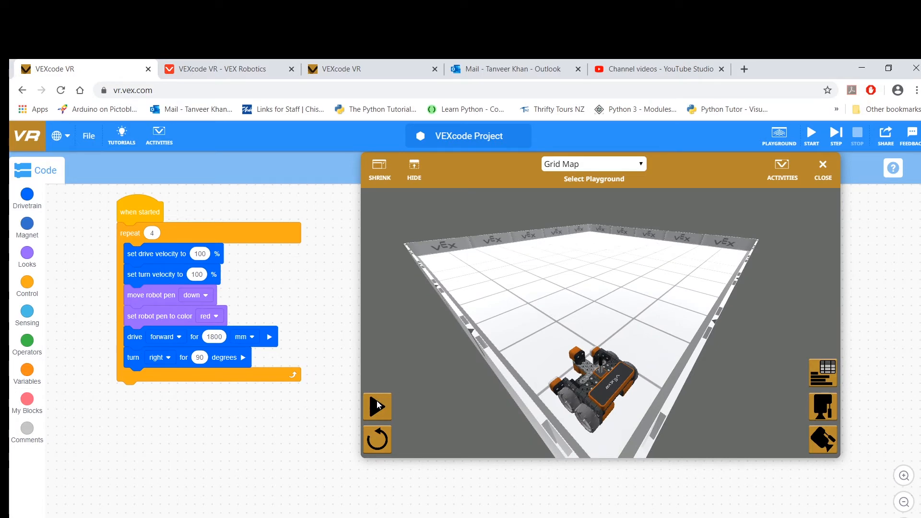
Step: Start the square-drawing program so the robot traces red pen lines on the Grid Map
click(377, 406)
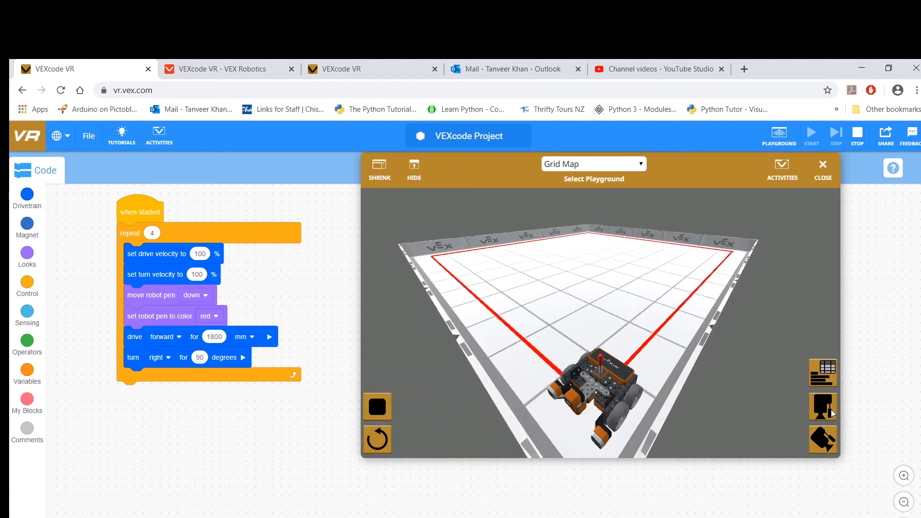
click(821, 406)
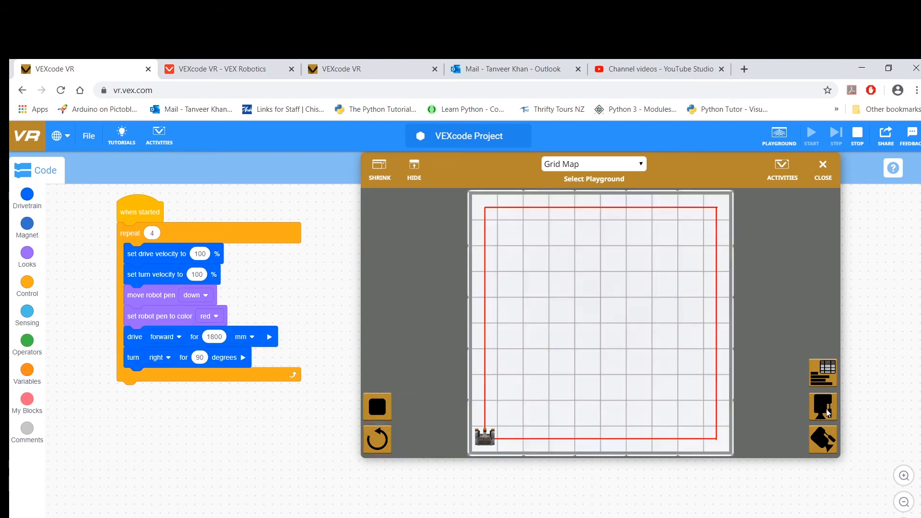
mouse_move(545, 458)
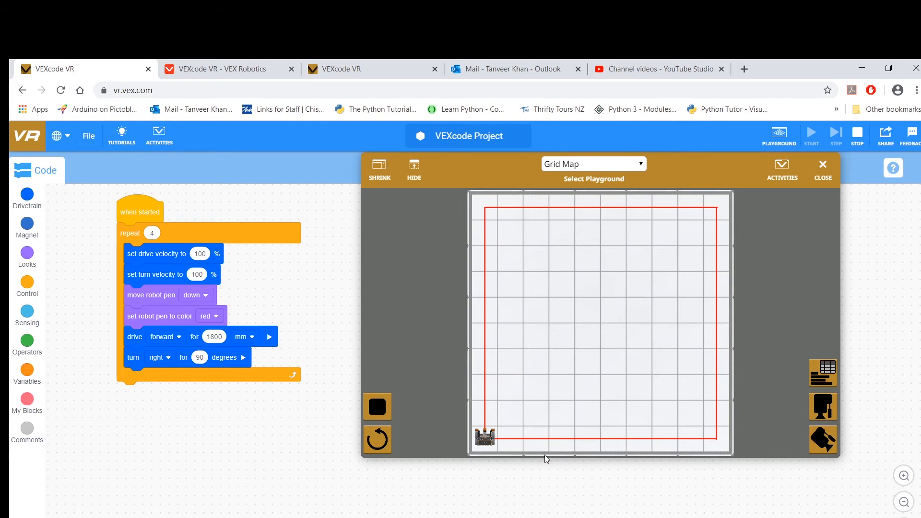
mouse_move(448, 407)
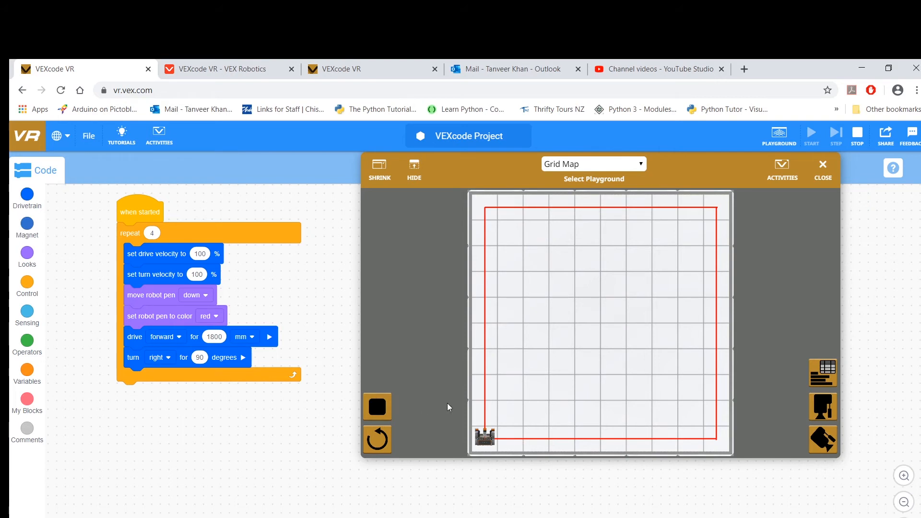
mouse_move(492, 429)
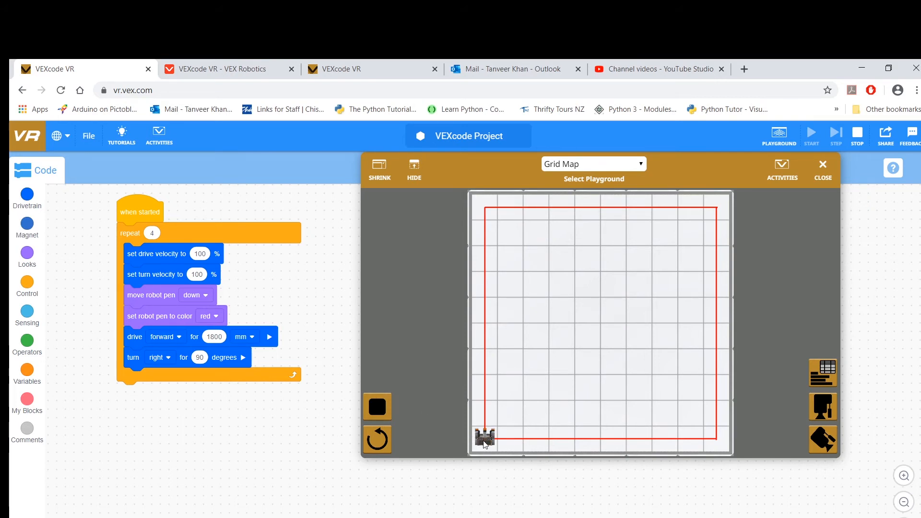
mouse_move(485, 445)
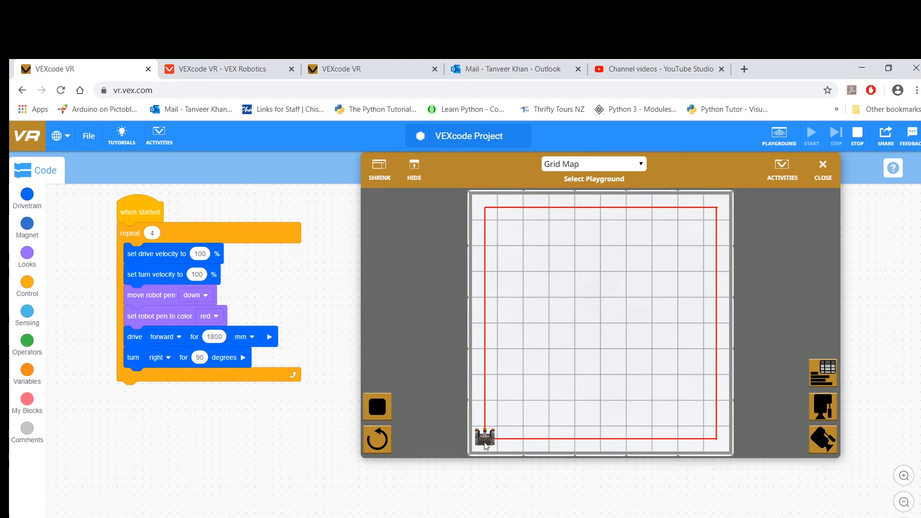
mouse_move(486, 210)
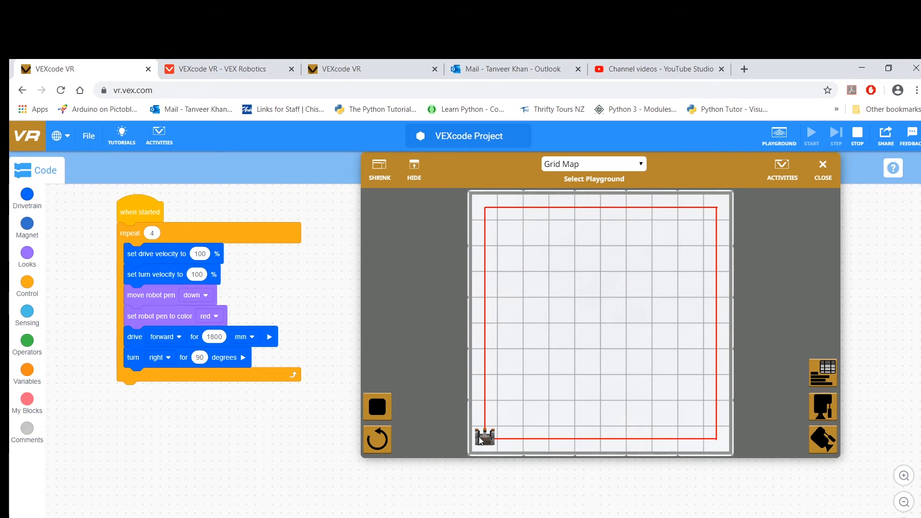
mouse_move(563, 356)
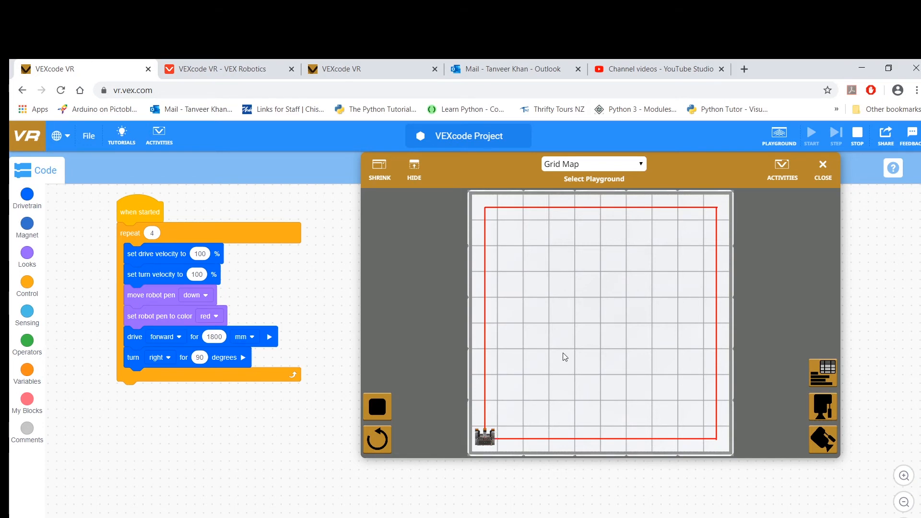
mouse_move(710, 212)
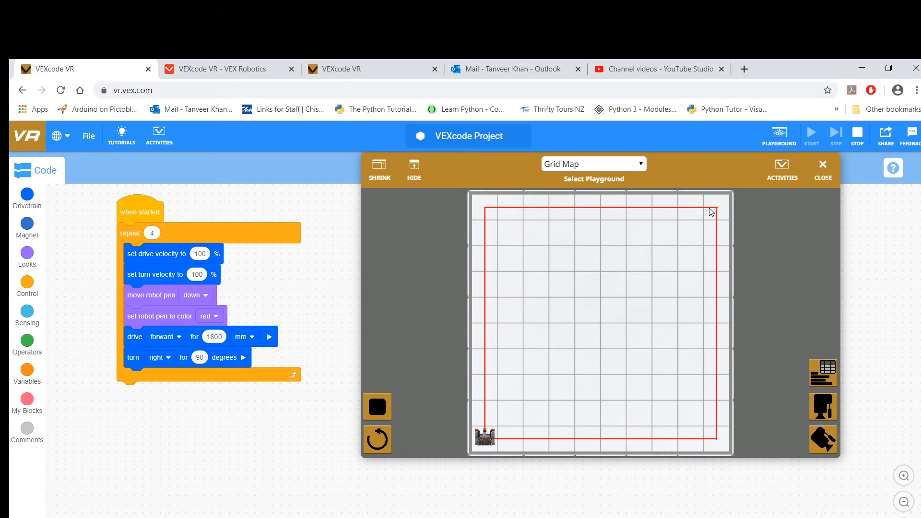
mouse_move(711, 215)
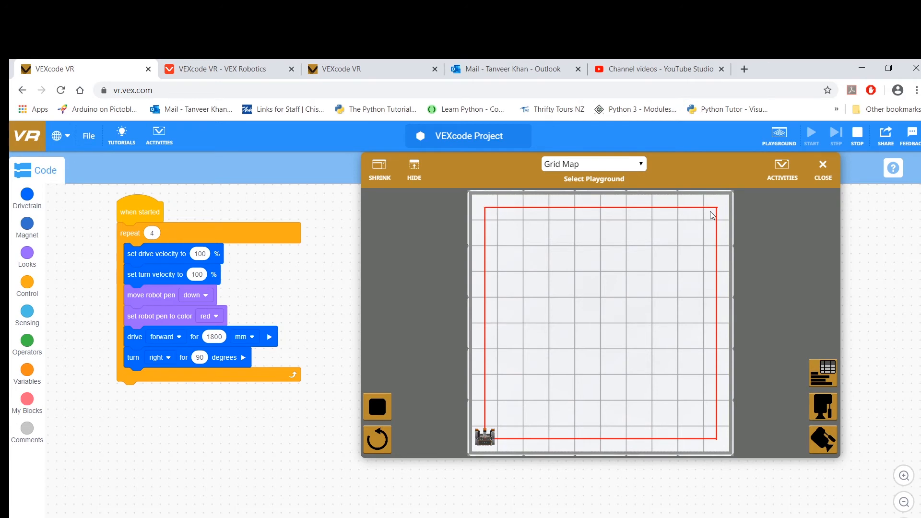
mouse_move(535, 265)
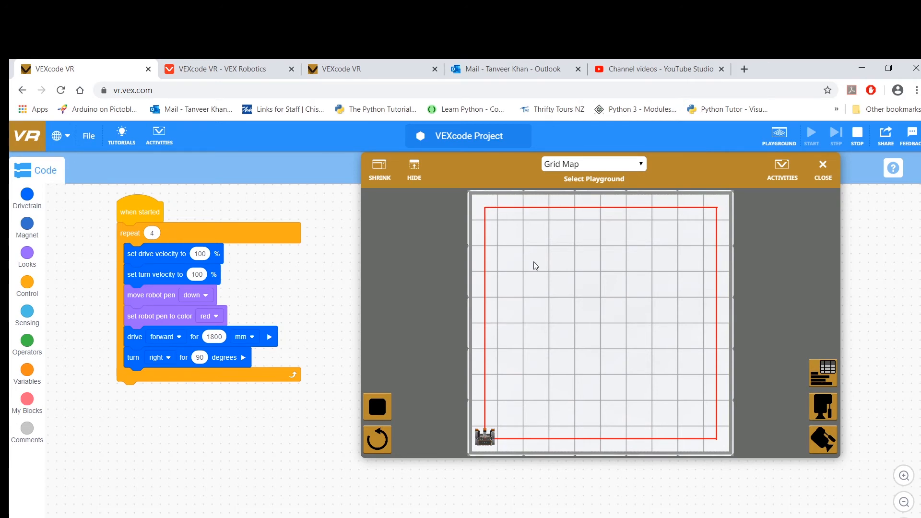
mouse_move(691, 429)
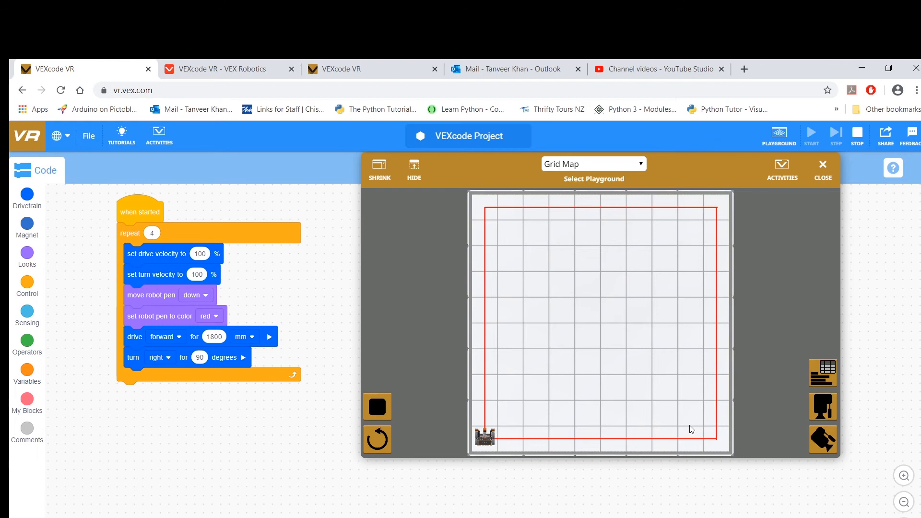
mouse_move(569, 212)
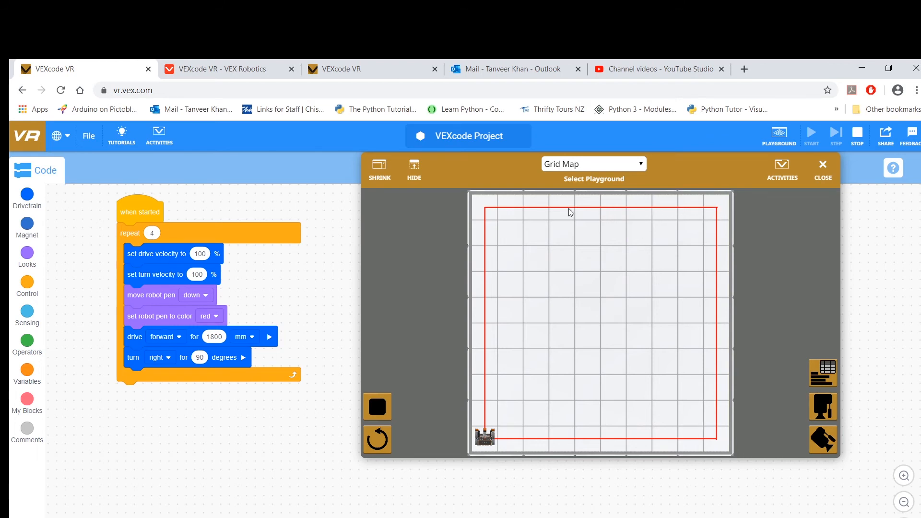
mouse_move(517, 401)
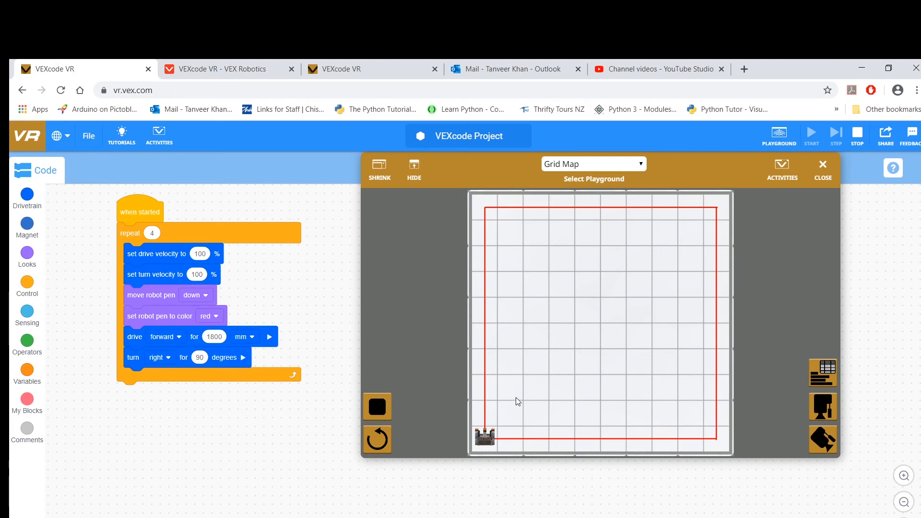
mouse_move(571, 355)
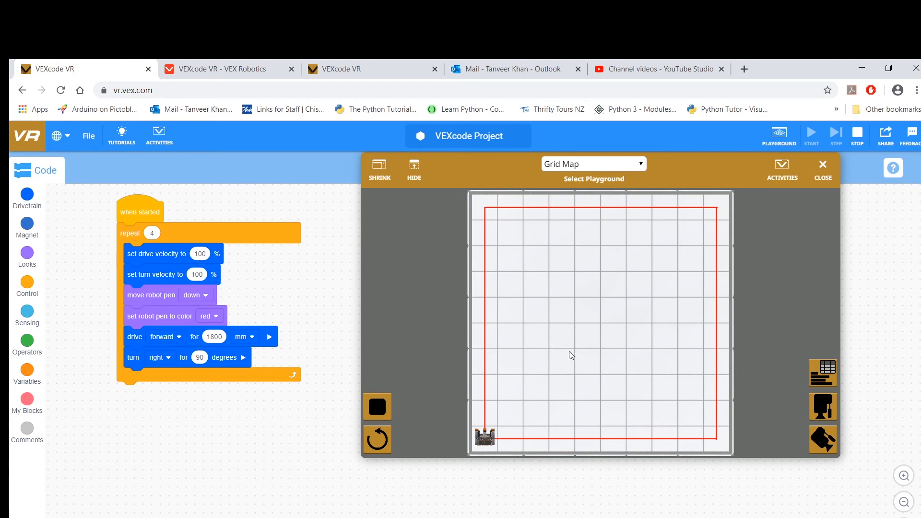
mouse_move(720, 209)
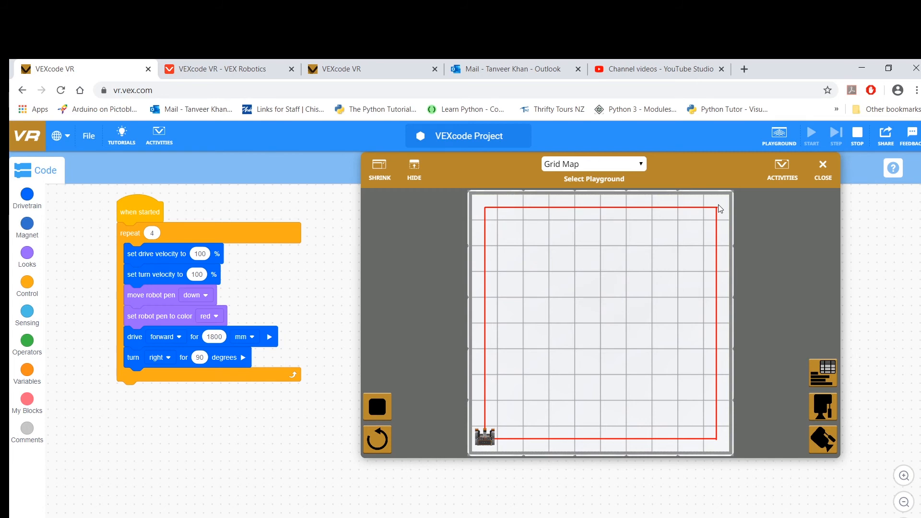
mouse_move(498, 437)
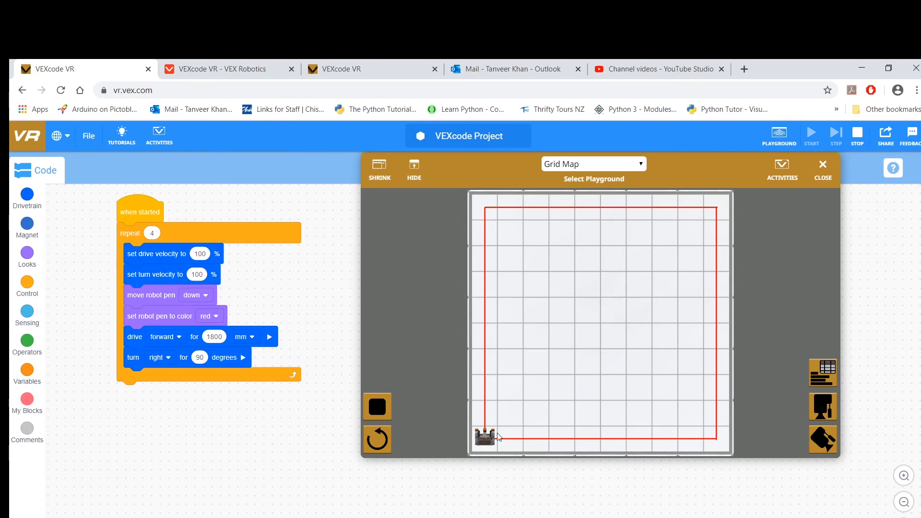
mouse_move(490, 442)
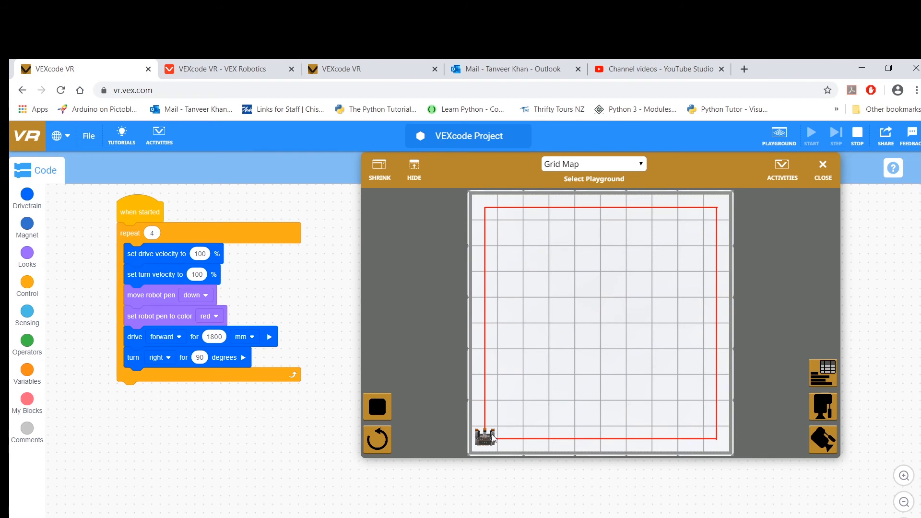
mouse_move(719, 210)
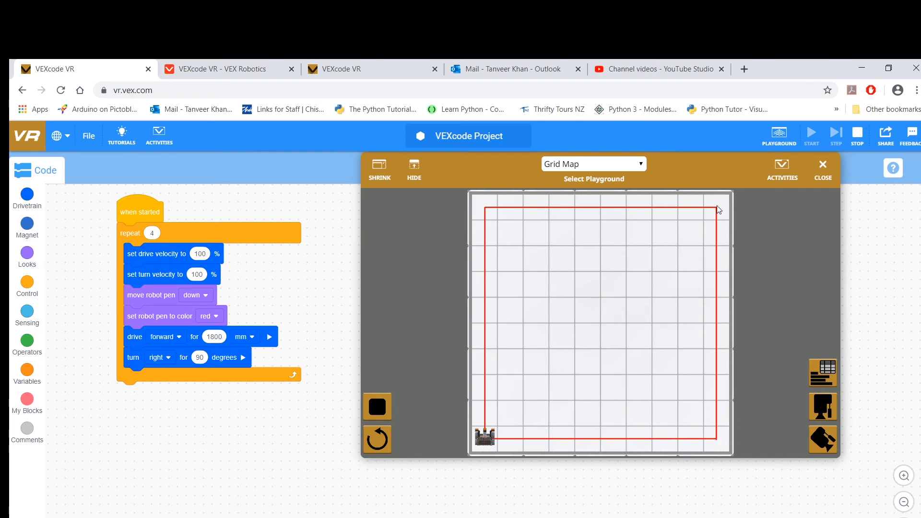
mouse_move(592, 335)
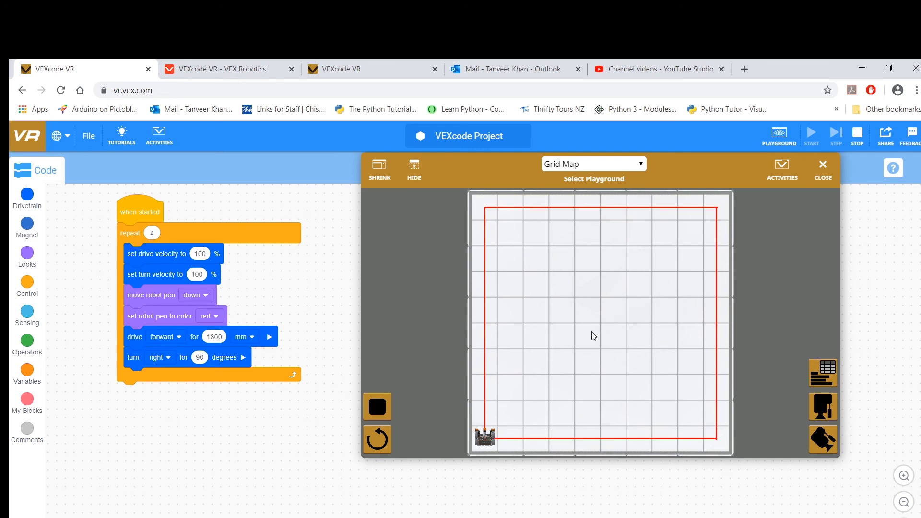
mouse_move(662, 449)
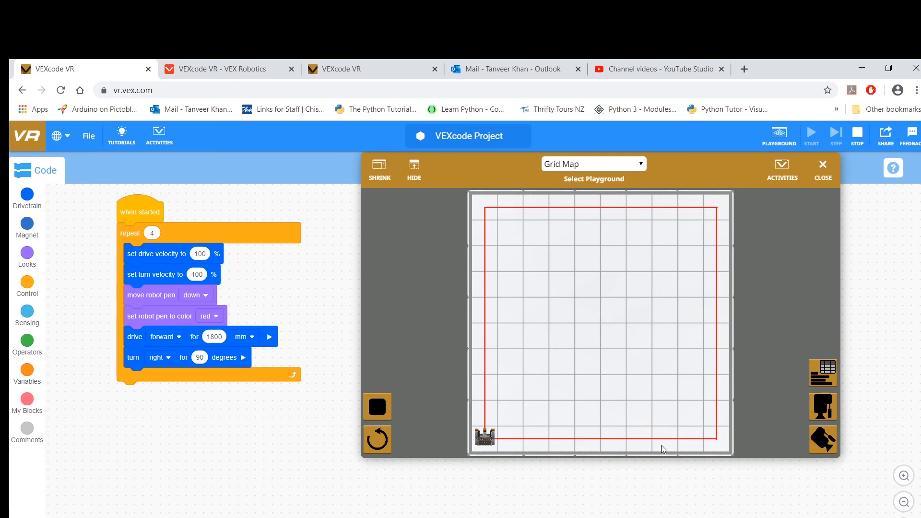
mouse_move(721, 203)
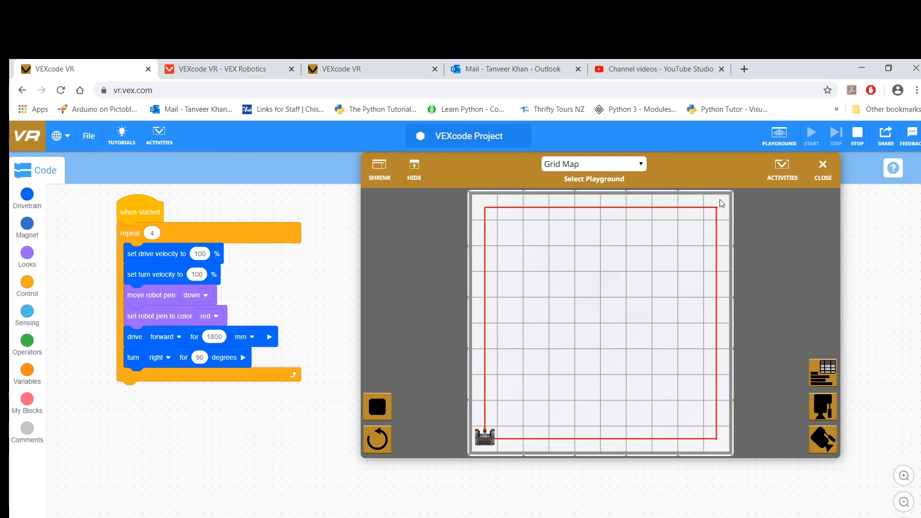
mouse_move(496, 448)
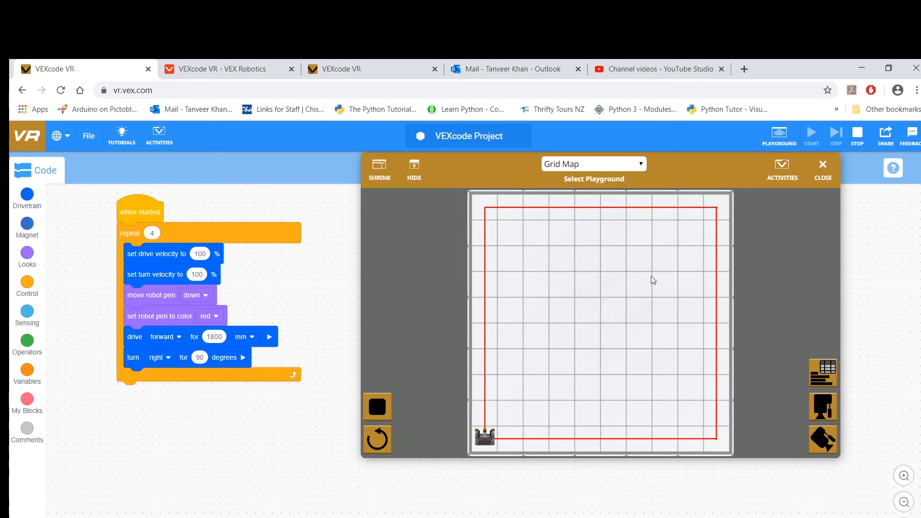
mouse_move(485, 441)
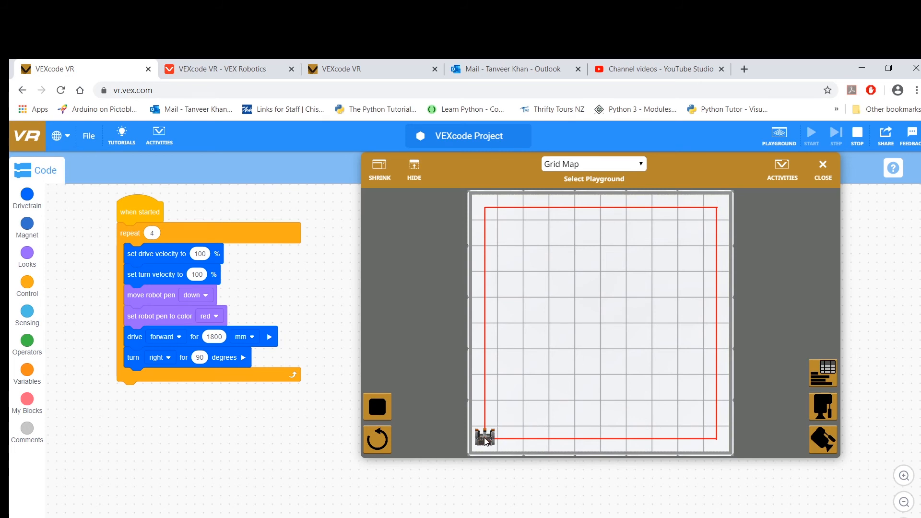
mouse_move(715, 212)
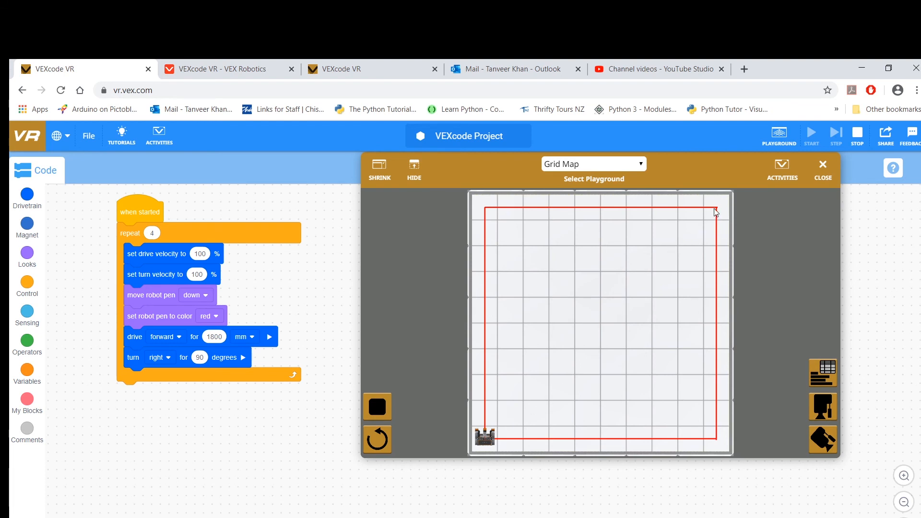
mouse_move(703, 444)
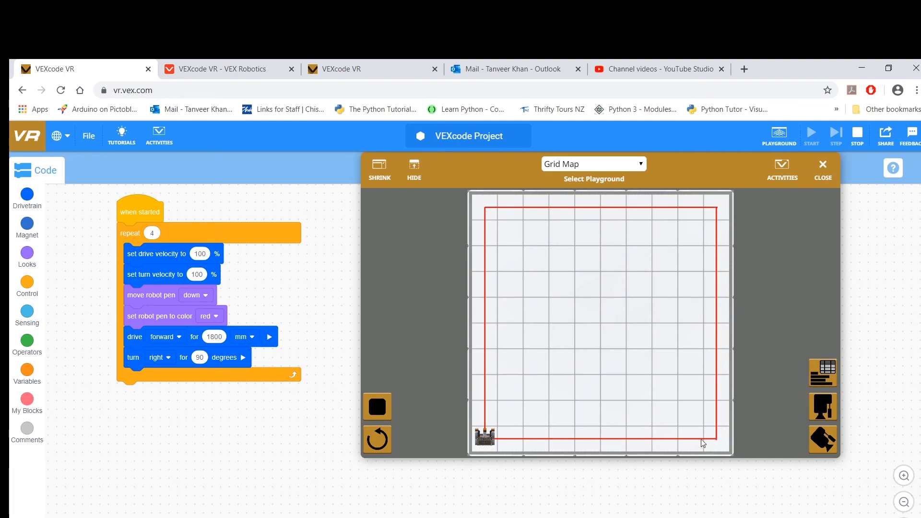
mouse_move(687, 204)
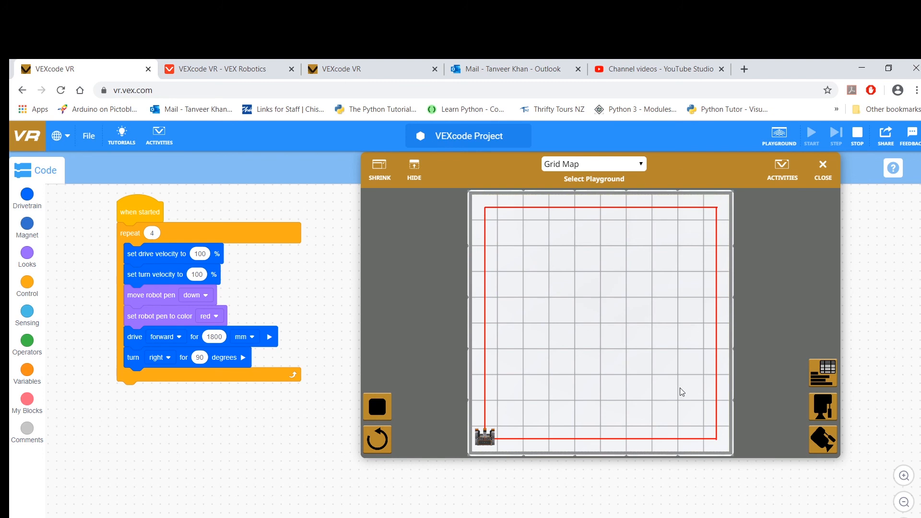
mouse_move(495, 442)
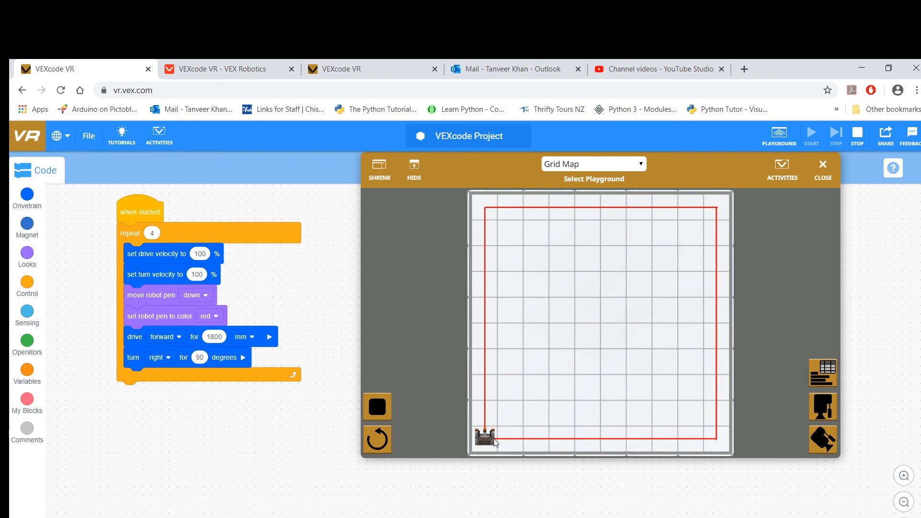
mouse_move(666, 233)
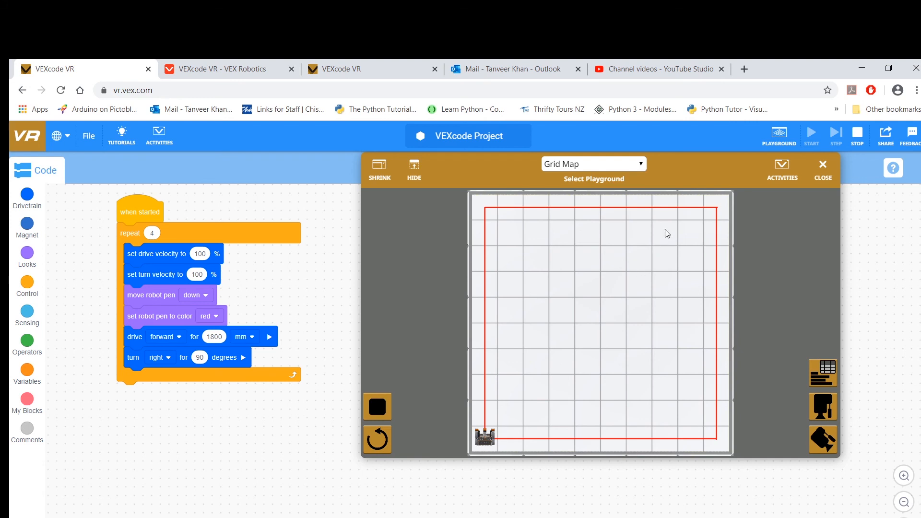
mouse_move(650, 329)
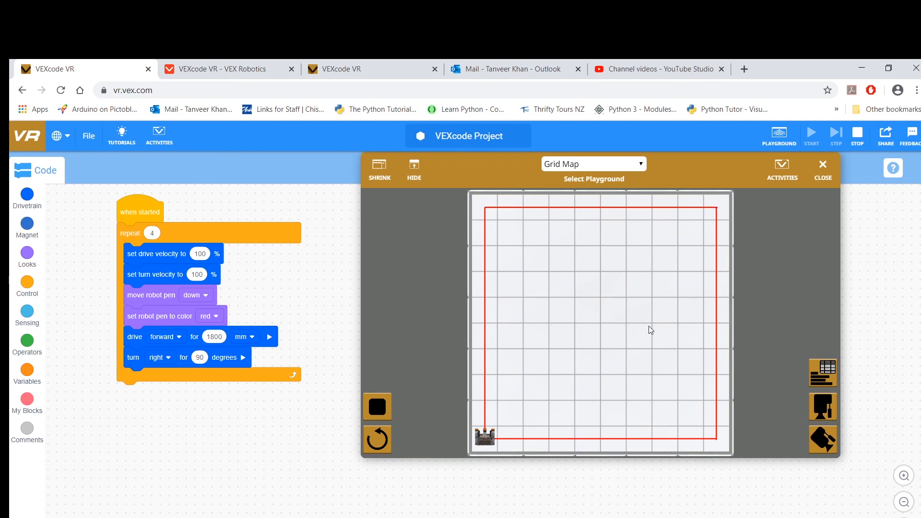